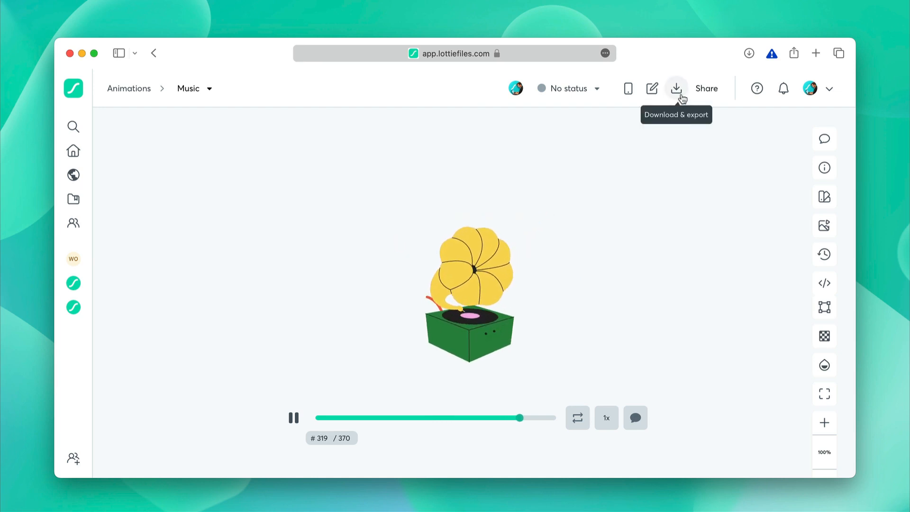
# Show the Music animation's Download & export file options in LottieFiles
pyautogui.click(675, 88)
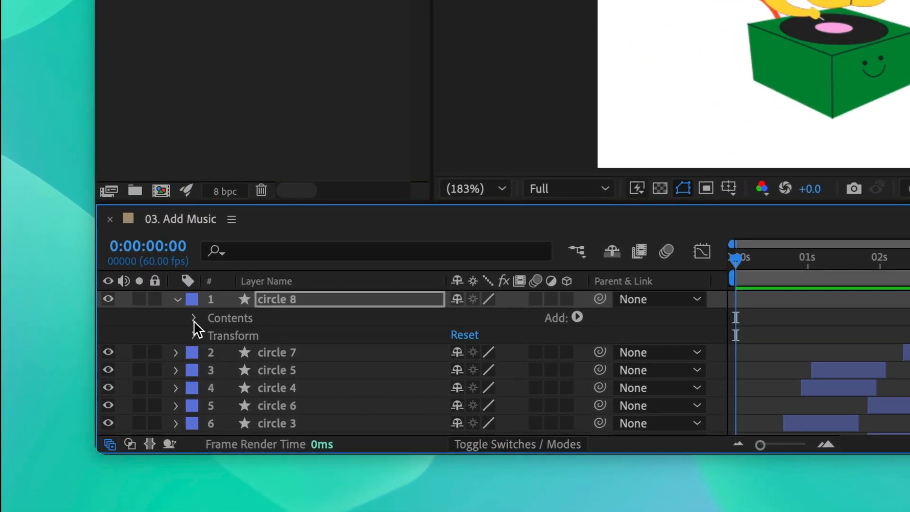
# Twirl open the circle 8 layer's Contents to inspect its groups
pyautogui.click(193, 317)
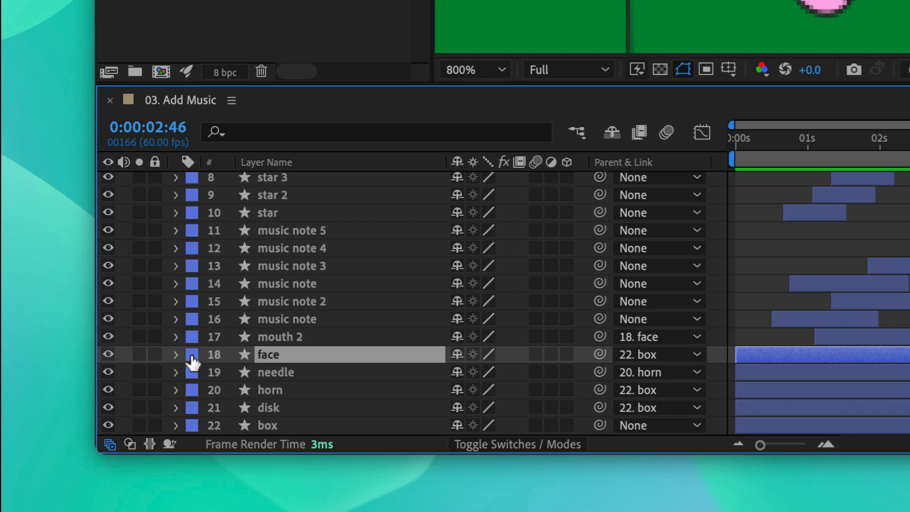
# Combine Group 4 and Group 5 in the face layer and rename the group 'Eyes'
pyautogui.click(176, 355)
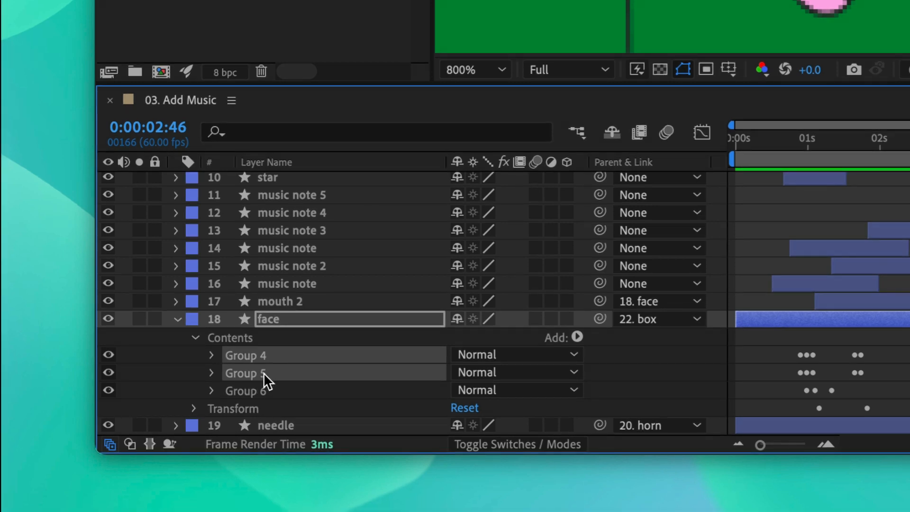
pyautogui.moveTo(266, 382)
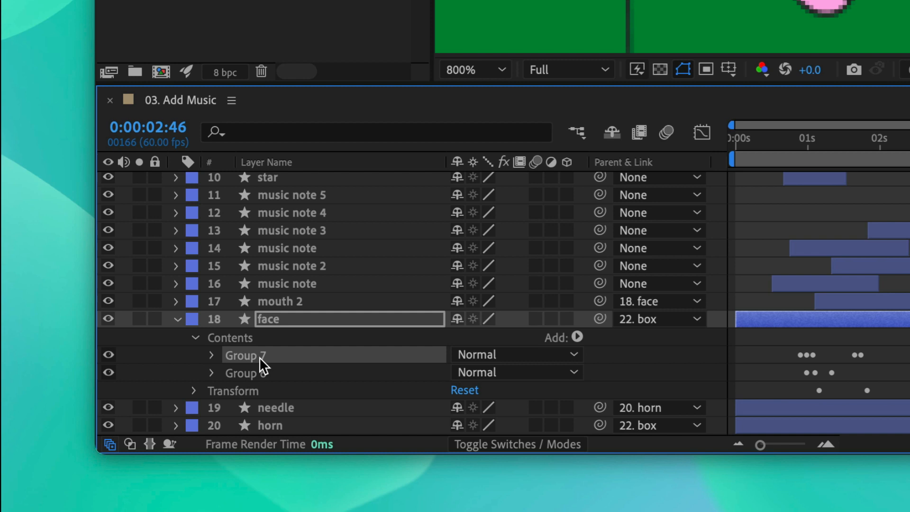
pyautogui.doubleClick(244, 354)
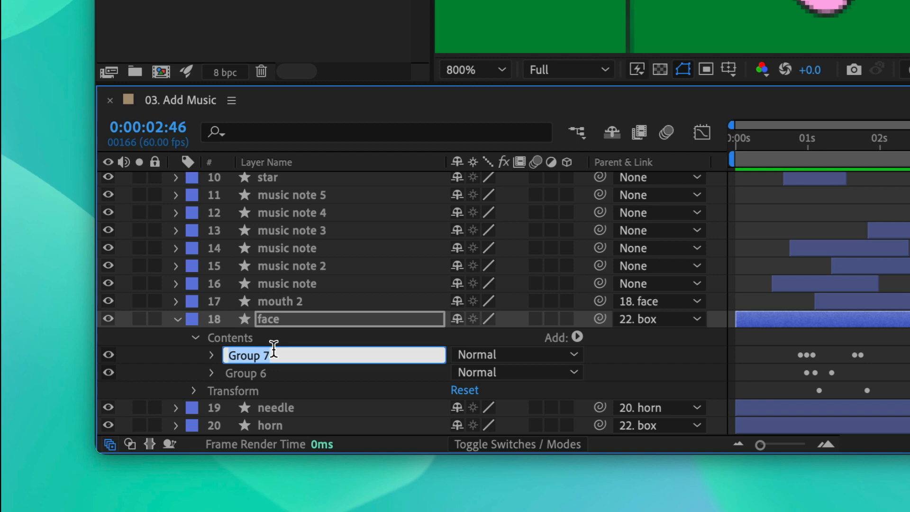
pyautogui.write('Eyes')
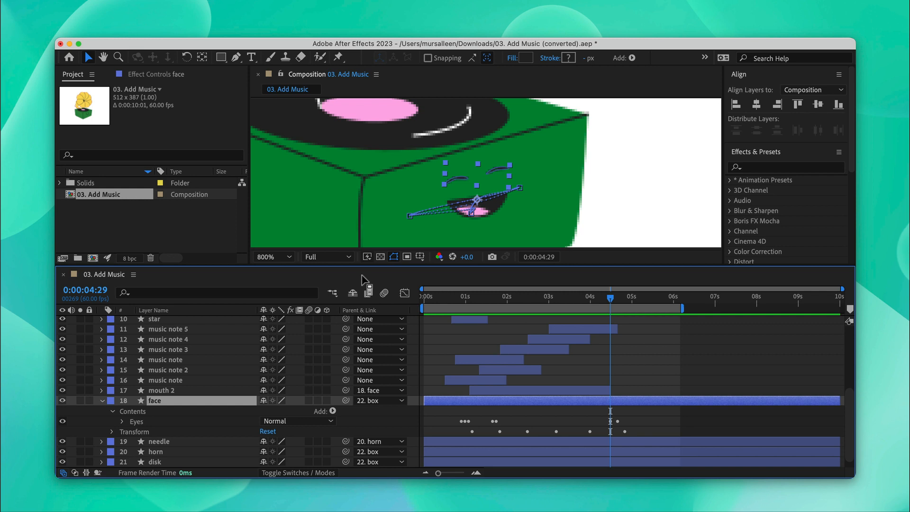
pyautogui.moveTo(367, 278)
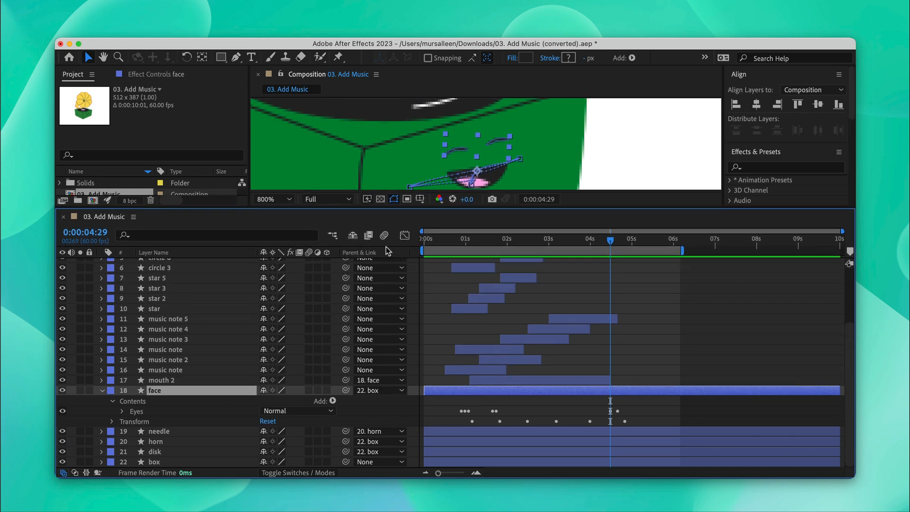
pyautogui.moveTo(387, 295)
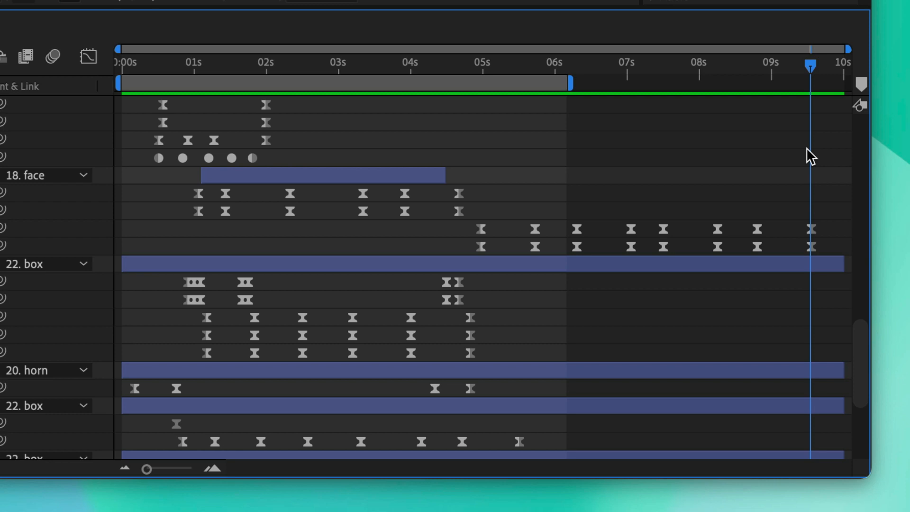
pyautogui.moveTo(823, 211)
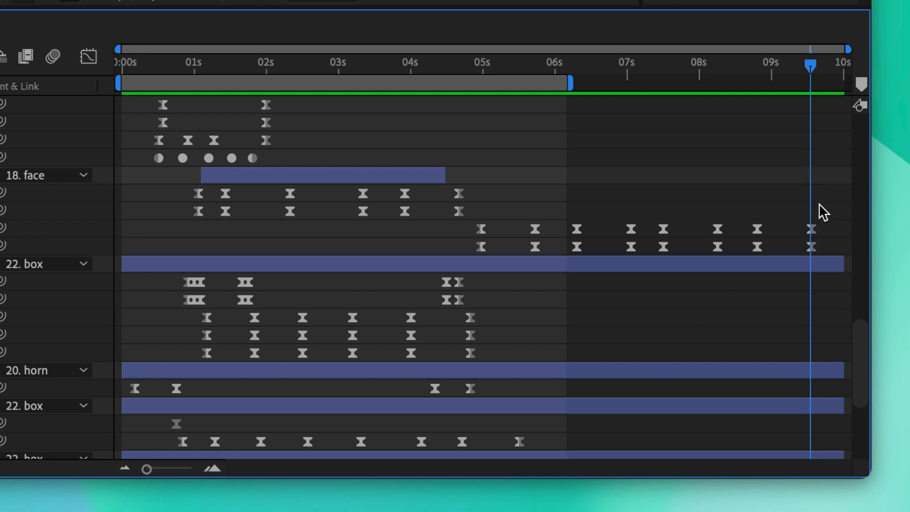
# Marquee-select the keyframes lying beyond the work area end
pyautogui.moveTo(810, 67); pyautogui.dragTo(781, 67)
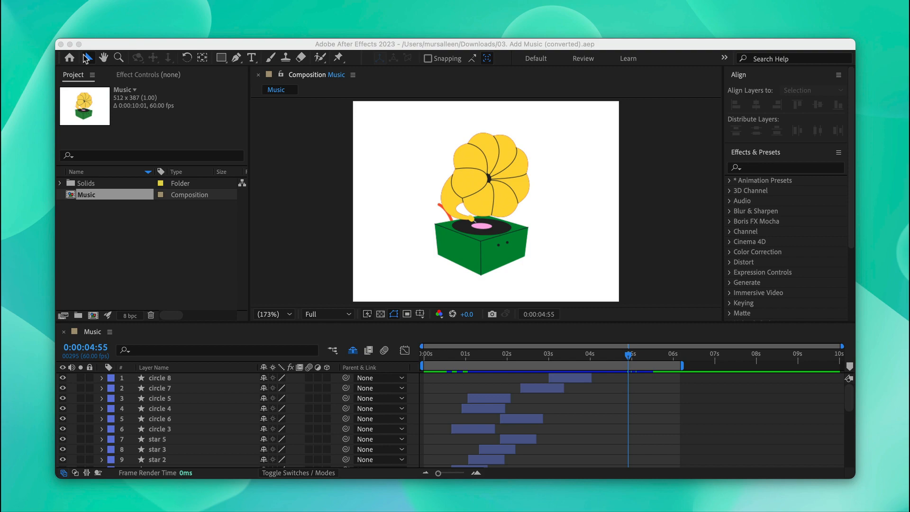
# Open the LottieFiles extension panel from the Window menu
pyautogui.click(191, 23)
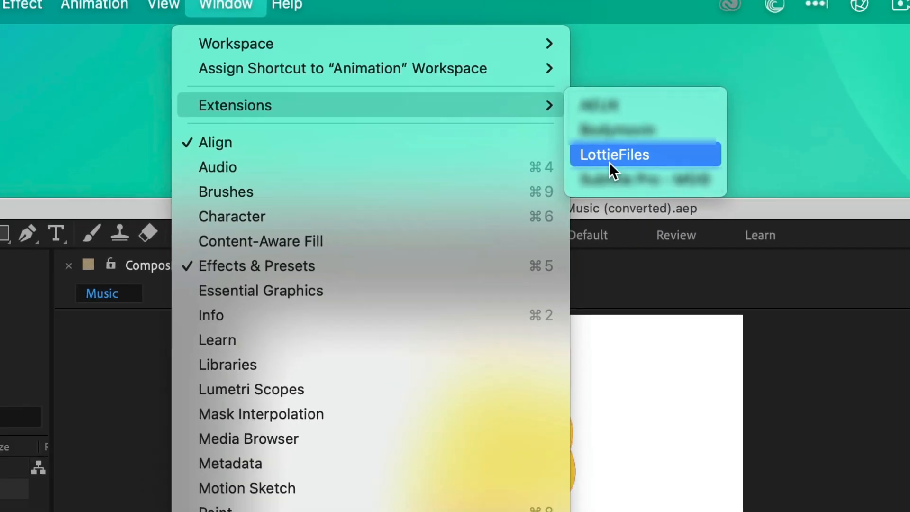
pyautogui.click(615, 155)
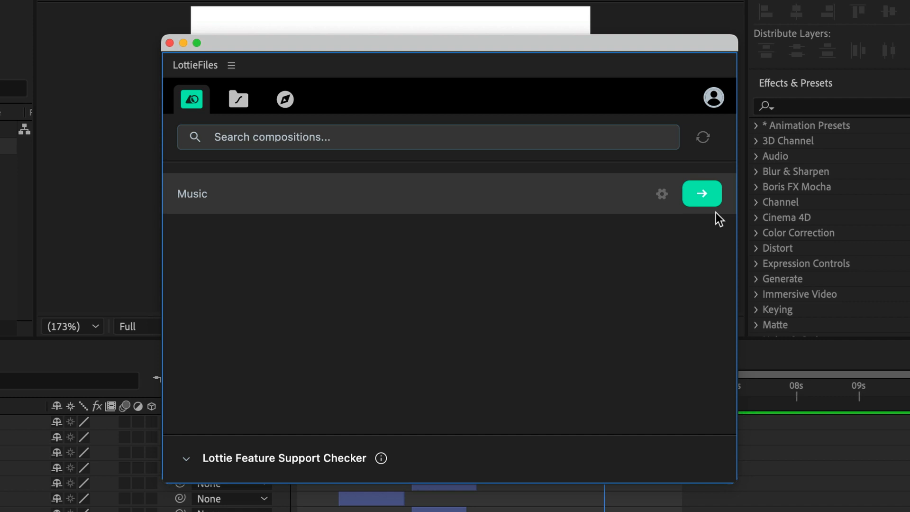
# Upload the Music composition to the workspace's Animations folder and view it
pyautogui.click(702, 193)
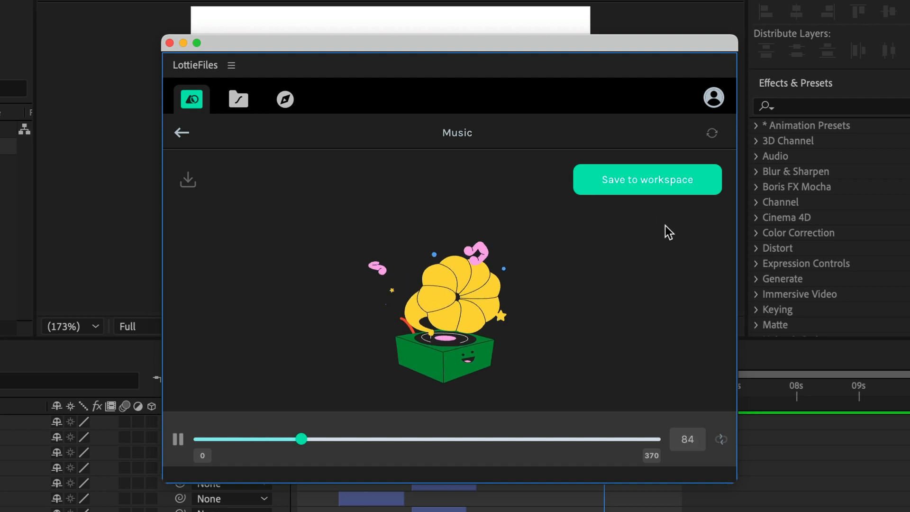
pyautogui.click(647, 179)
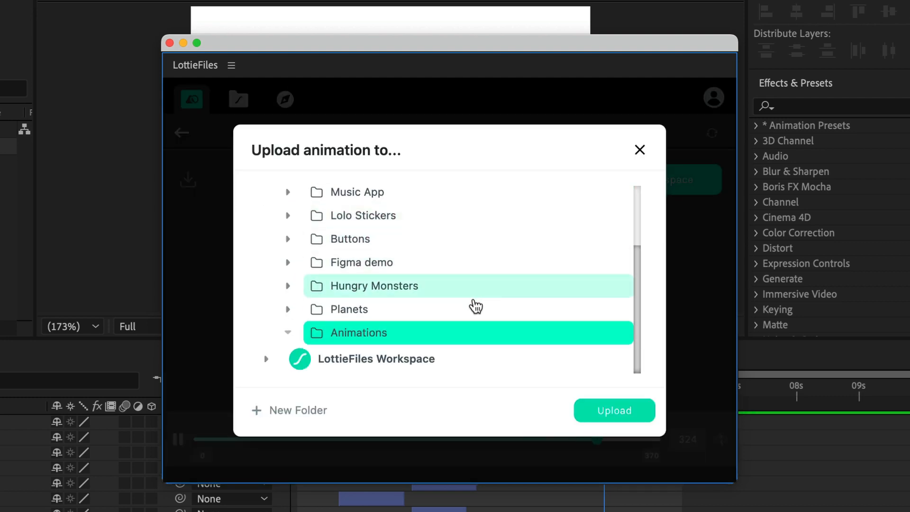
pyautogui.click(614, 409)
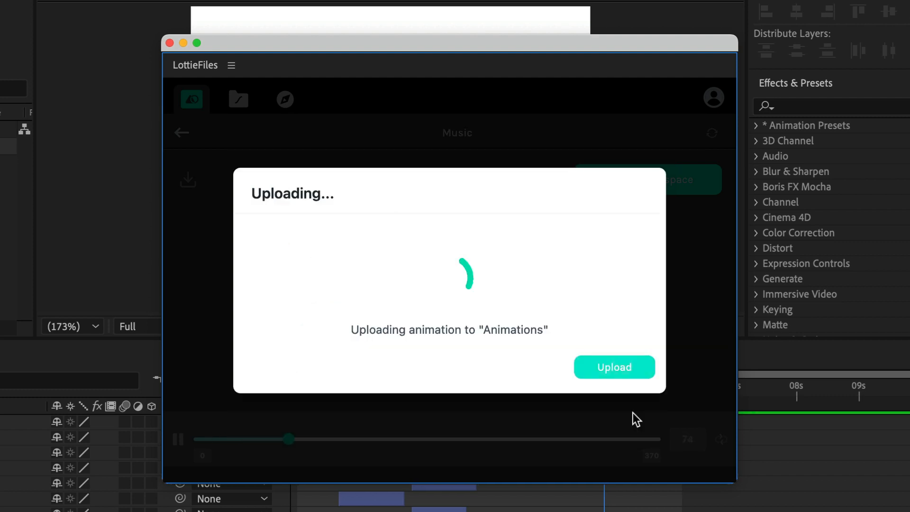
pyautogui.click(615, 367)
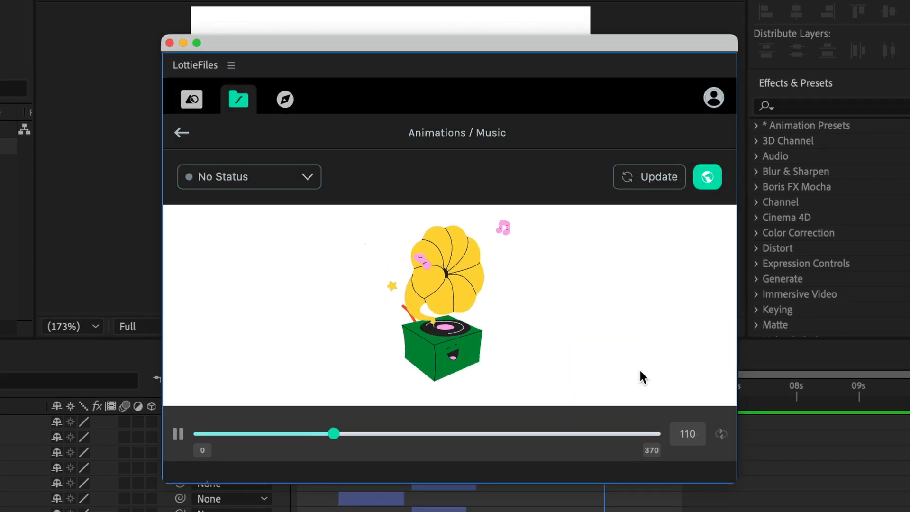
# Save the Optimized JSON as Music.json in AnimationAssets
pyautogui.click(707, 176)
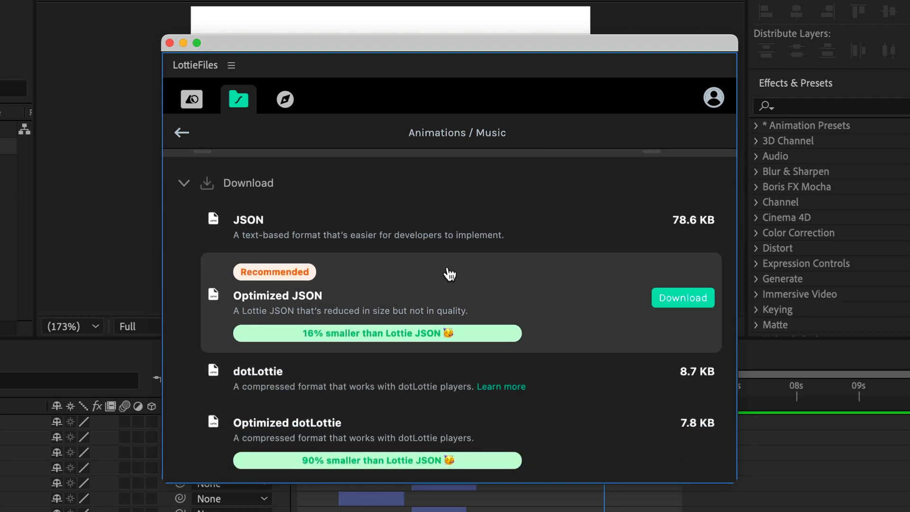
pyautogui.moveTo(476, 283)
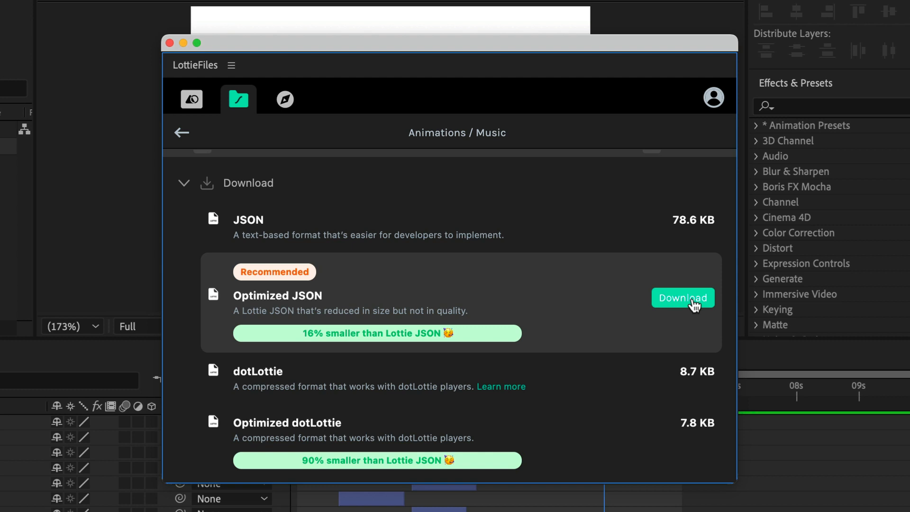
pyautogui.click(683, 297)
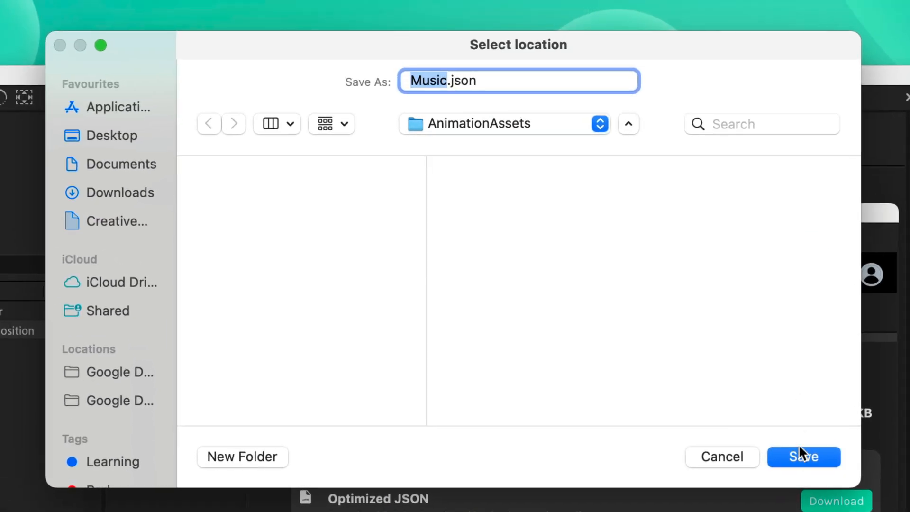
pyautogui.click(803, 457)
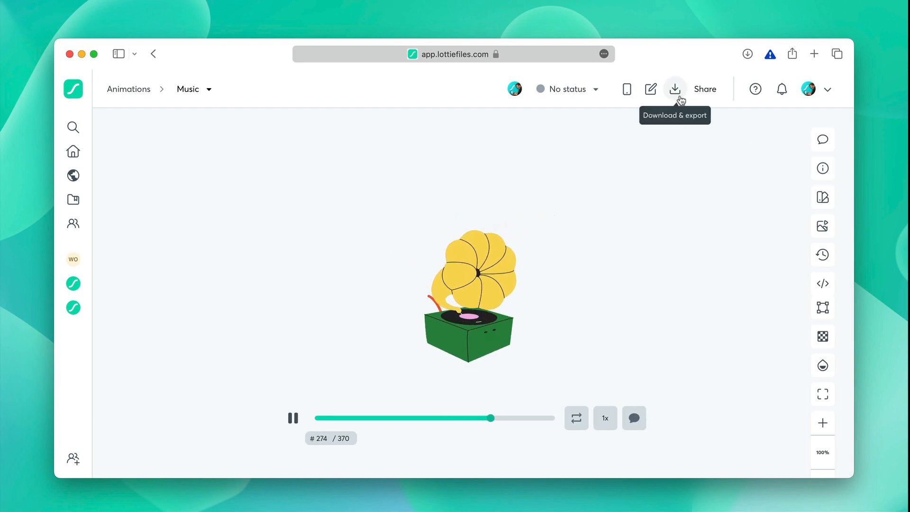
# Download the Optimized Lottie JSON from the web app's Download & export menu
pyautogui.click(675, 88)
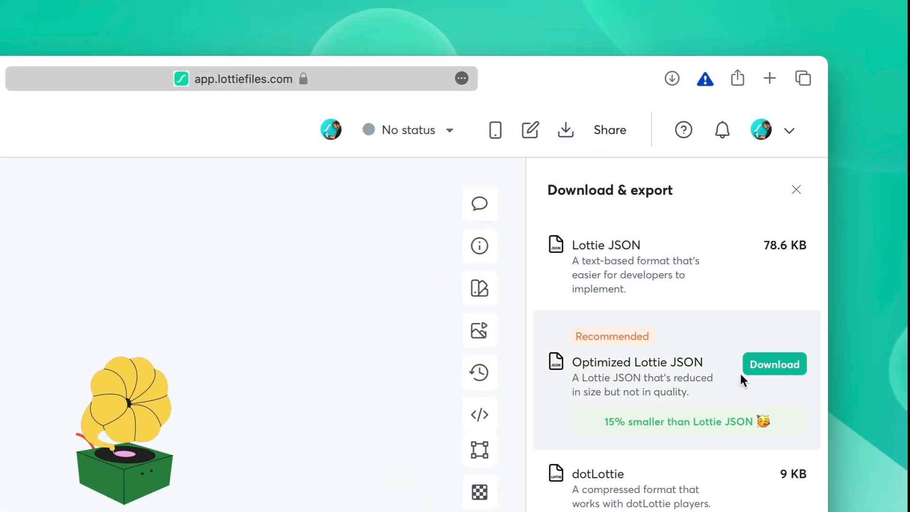
pyautogui.click(774, 365)
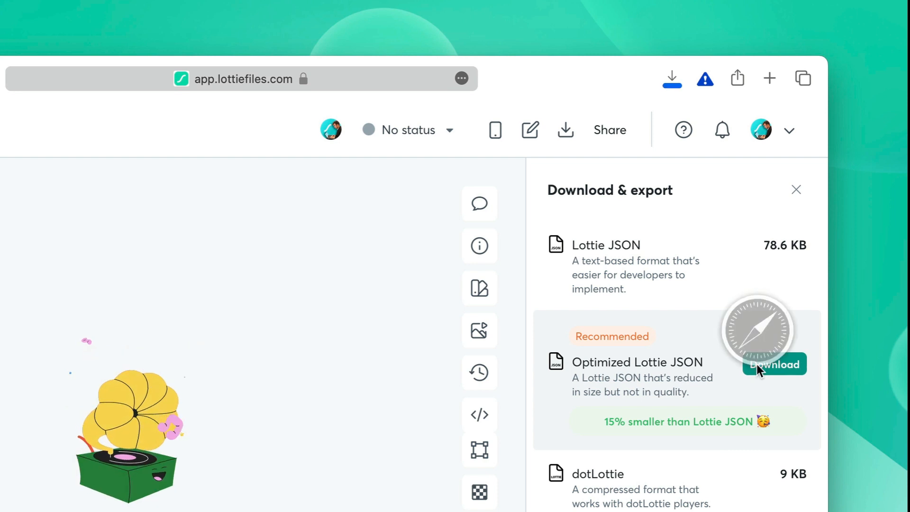